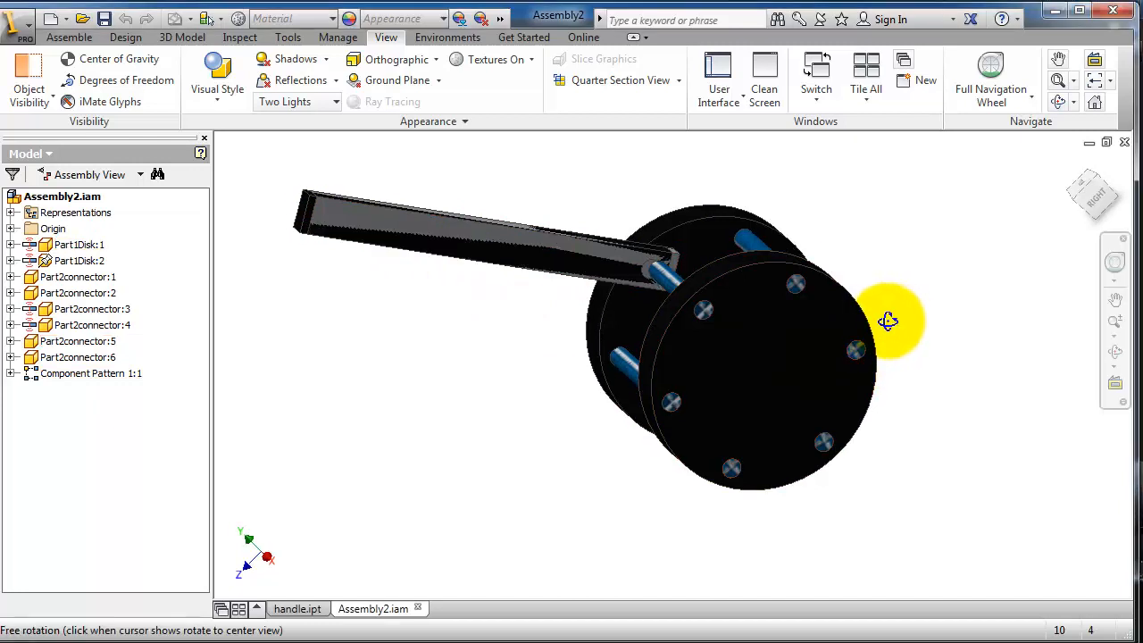
Orbit the assembly to show the disk face, then open the New file-type list.
drag(889, 321, 907, 323)
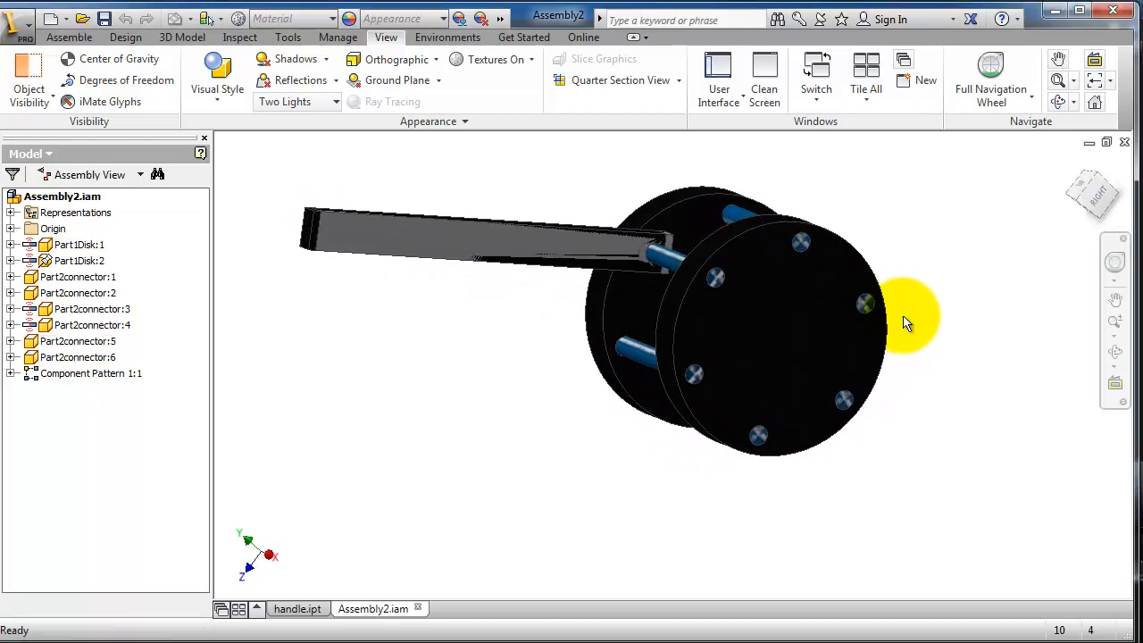
mouse_move(924, 310)
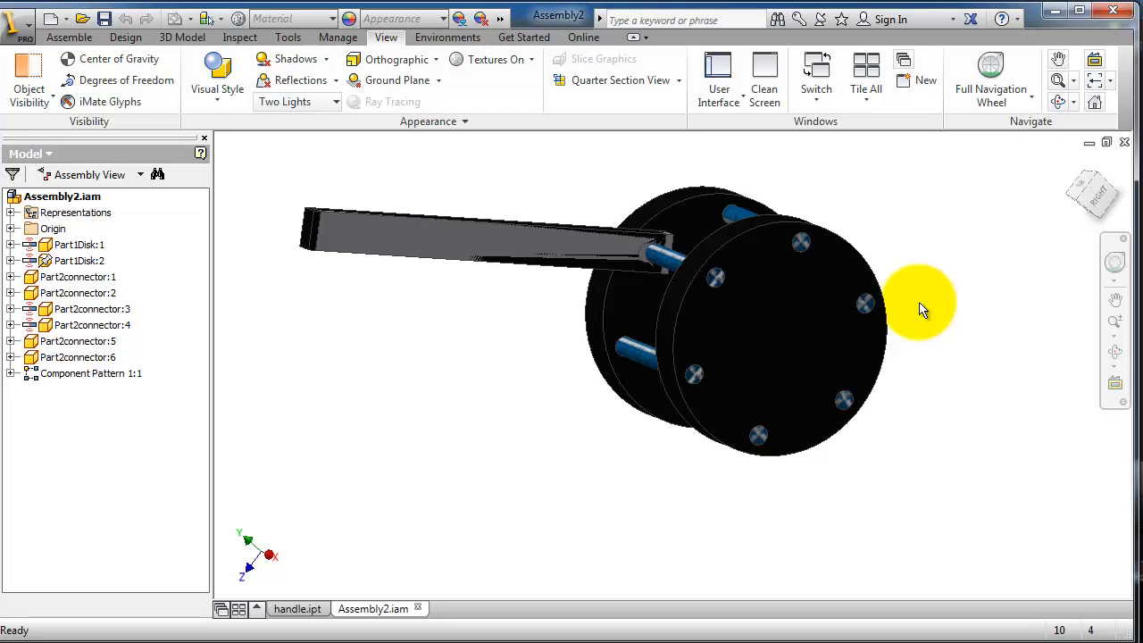
drag(920, 304, 907, 328)
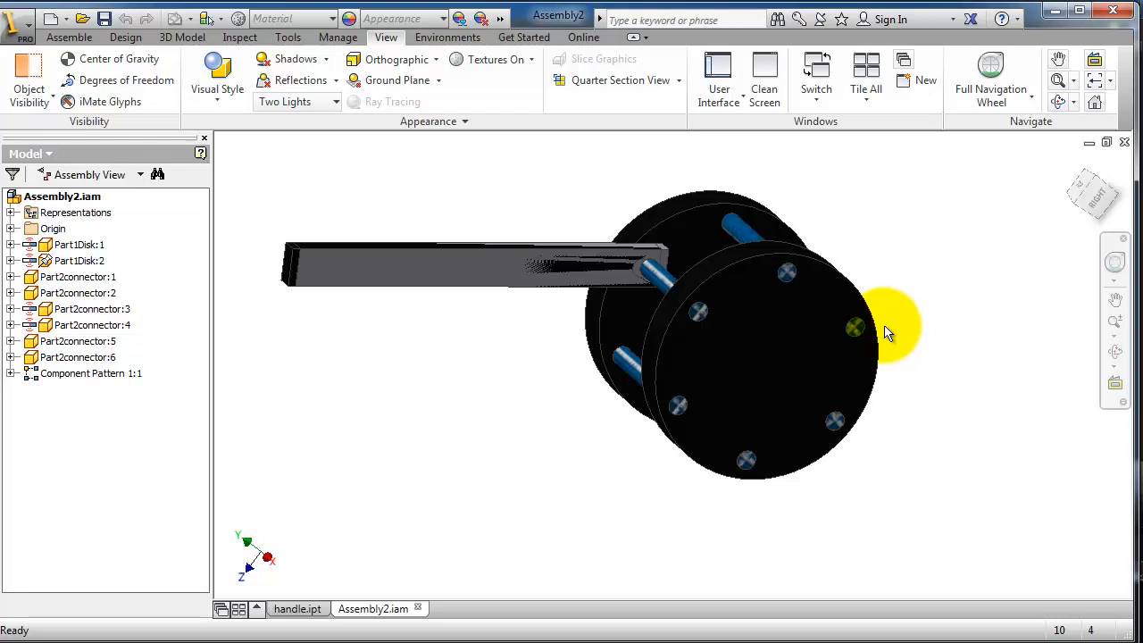
drag(889, 335, 795, 286)
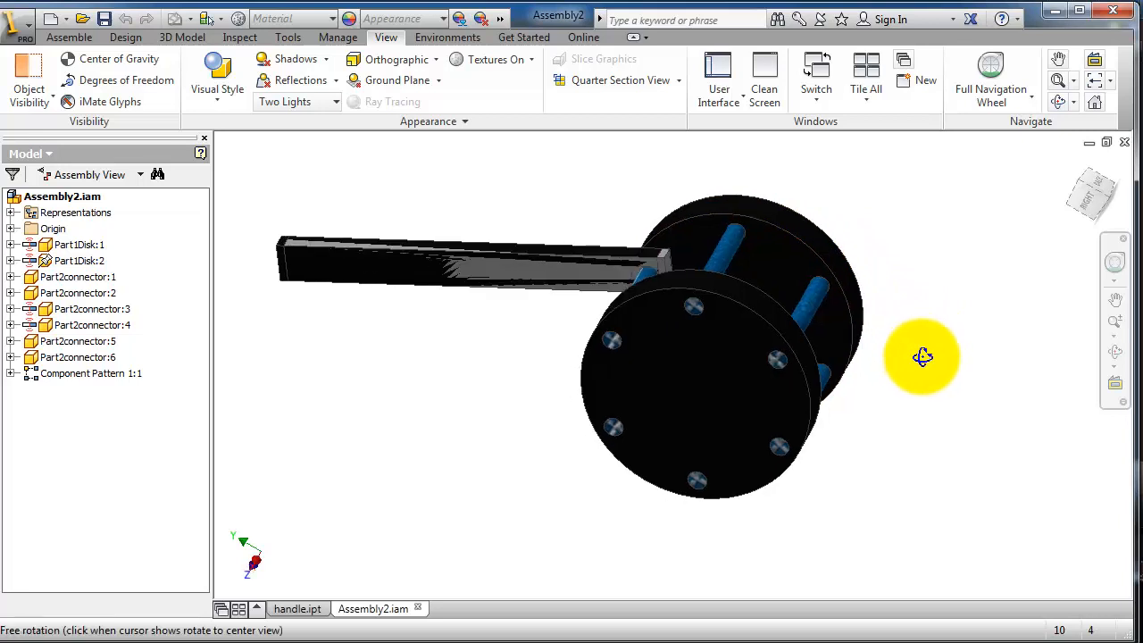
drag(923, 358, 893, 321)
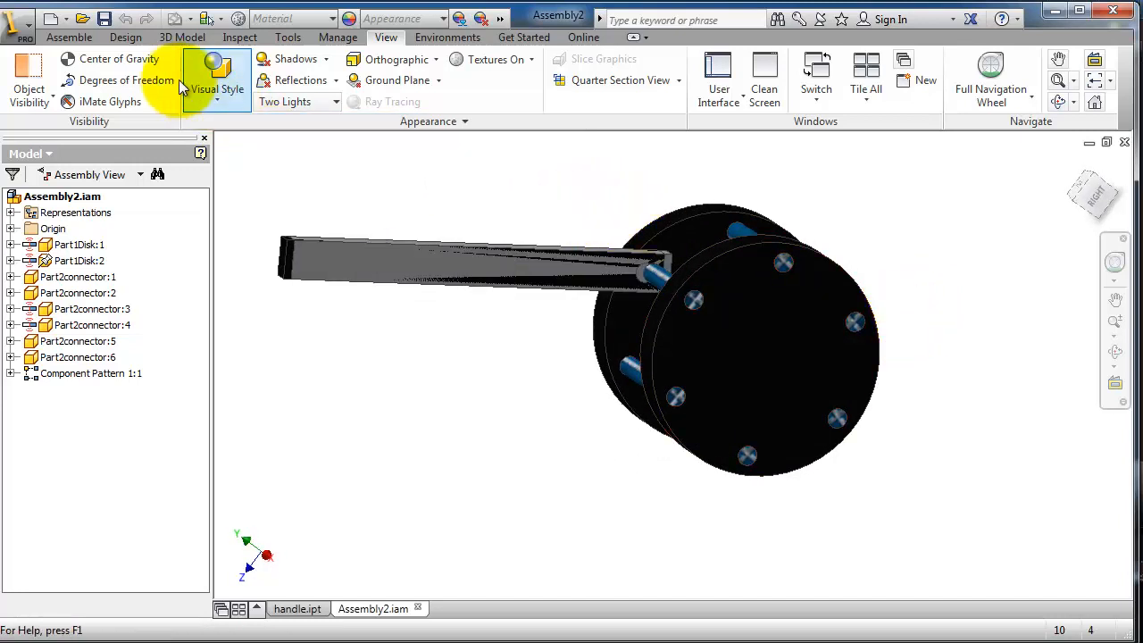
click(62, 18)
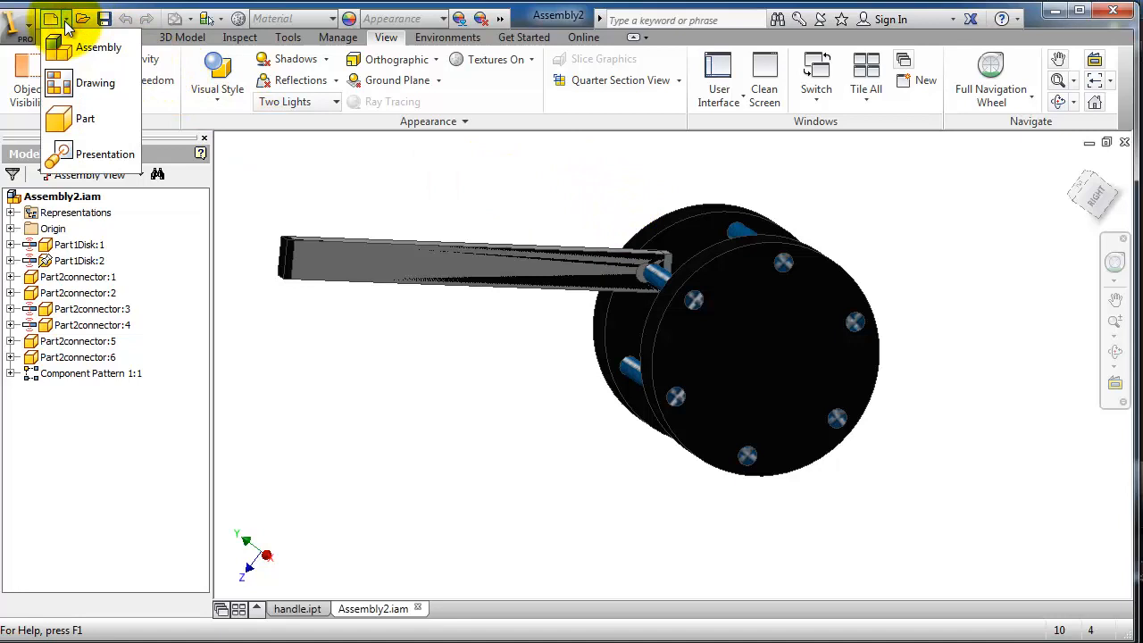
mouse_move(94, 83)
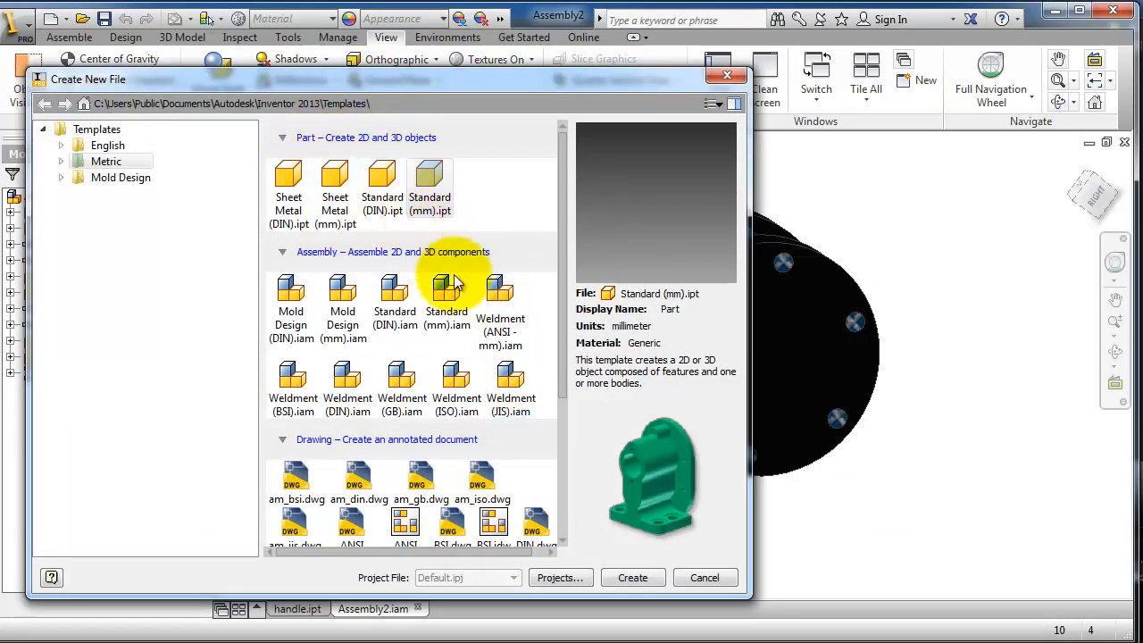
scroll(down, 3)
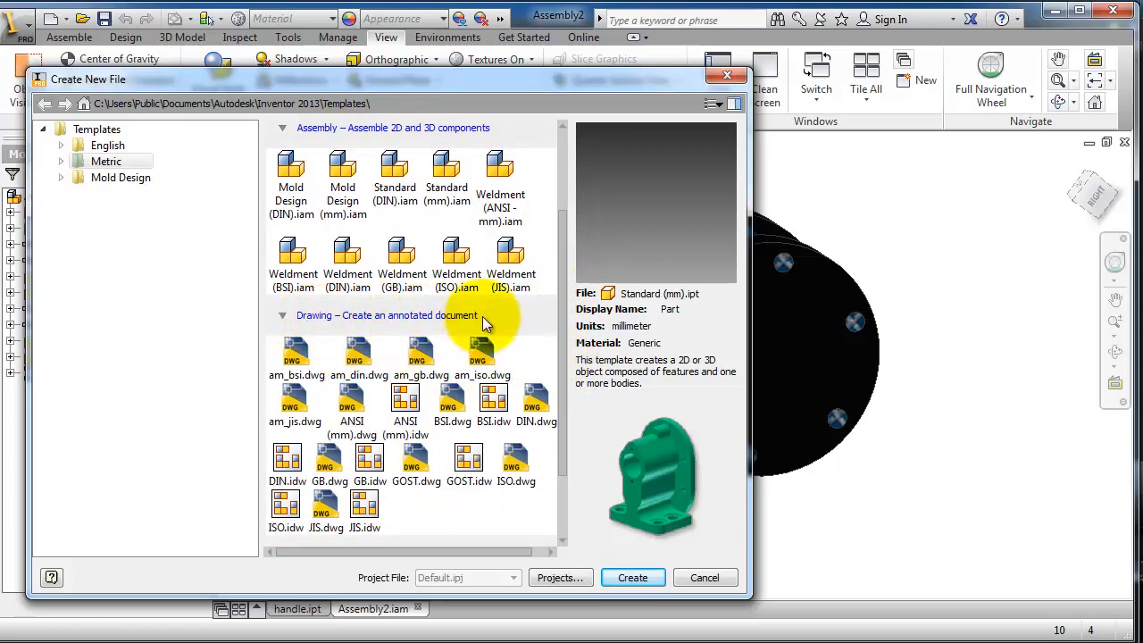
mouse_move(506, 334)
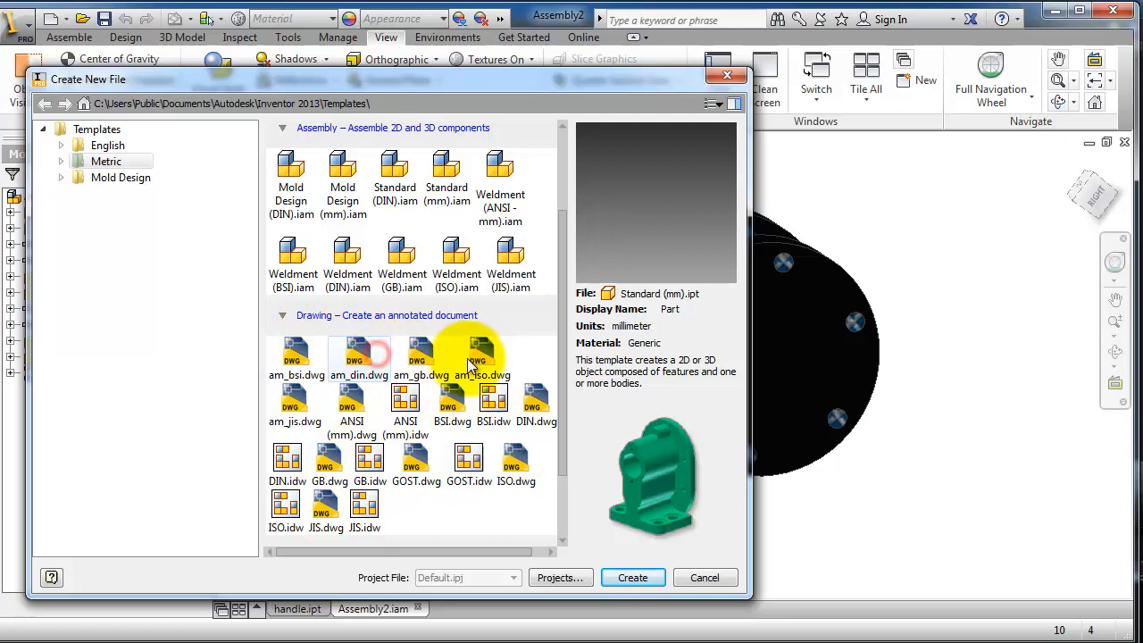
click(483, 358)
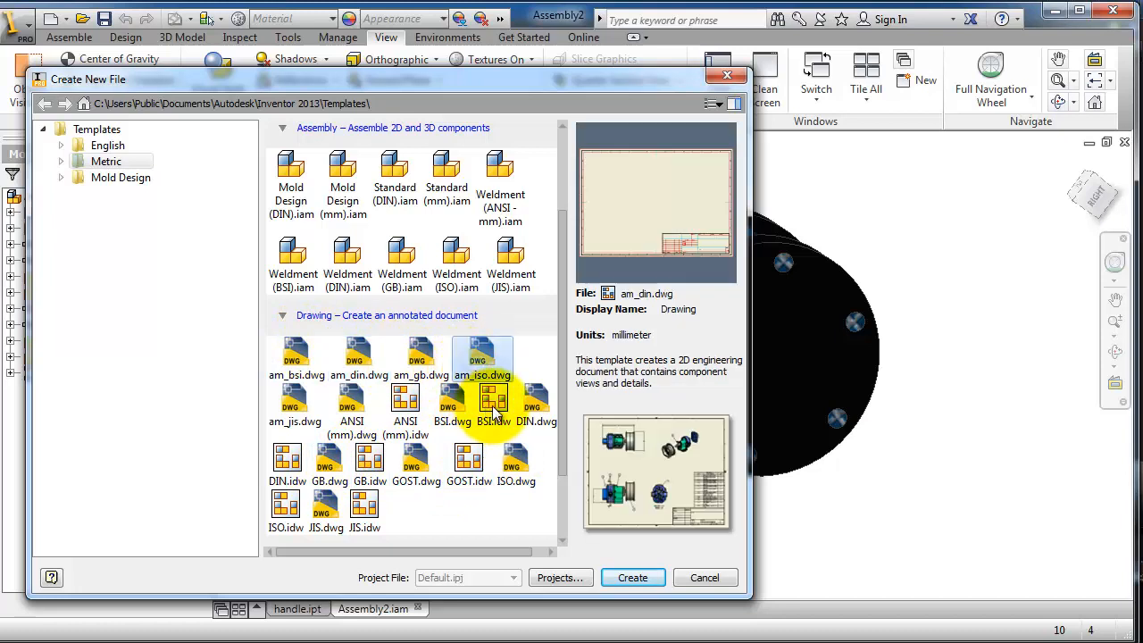
click(482, 353)
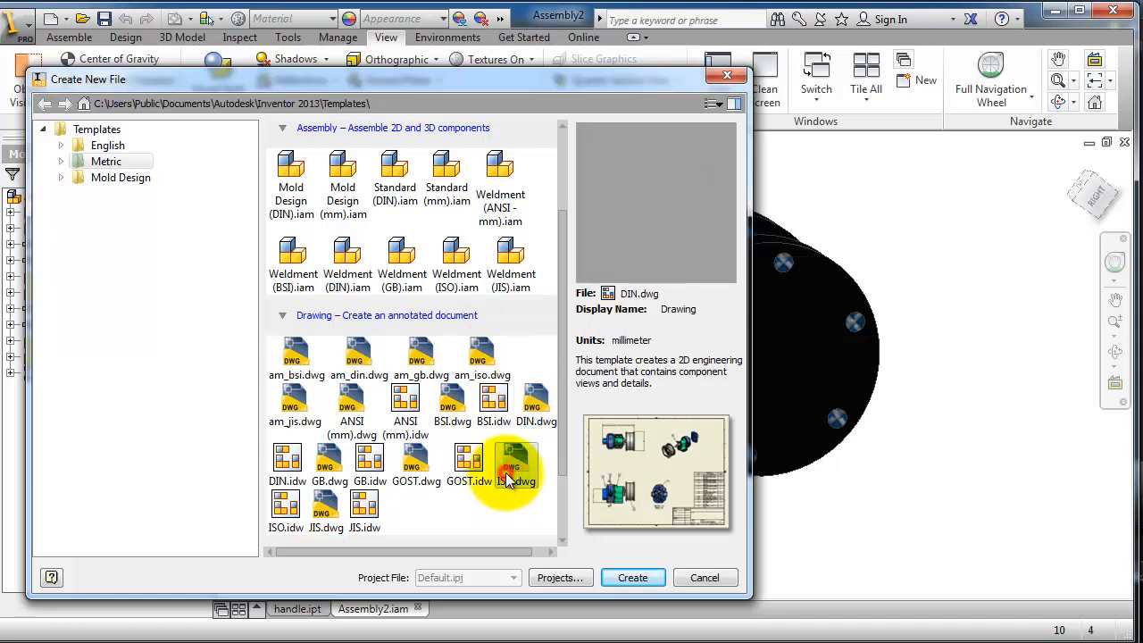
click(465, 456)
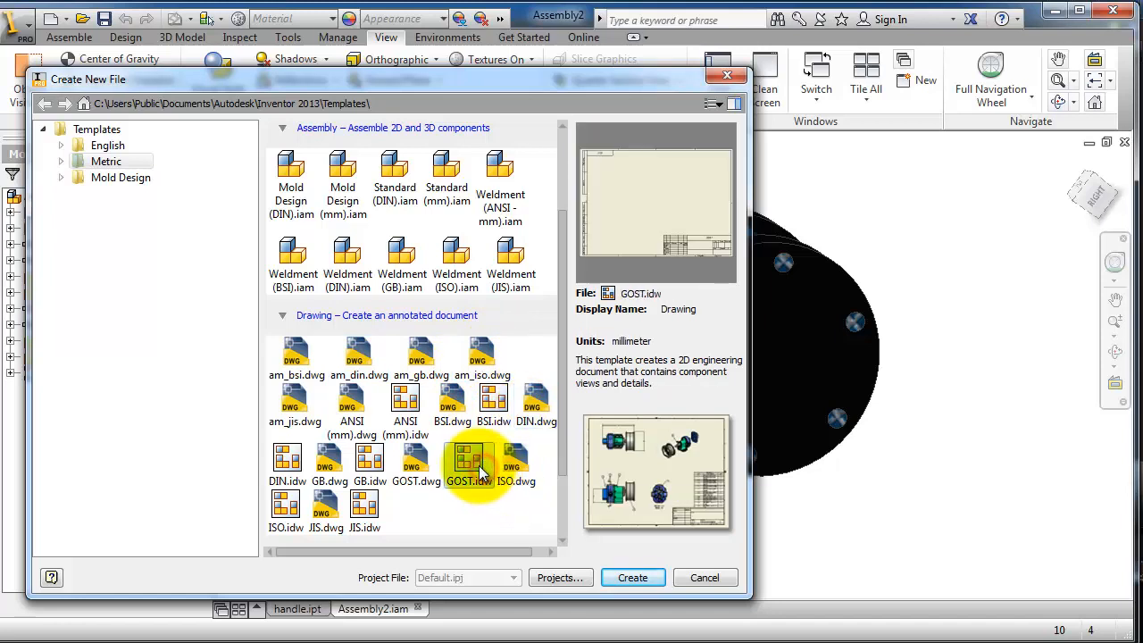
click(416, 459)
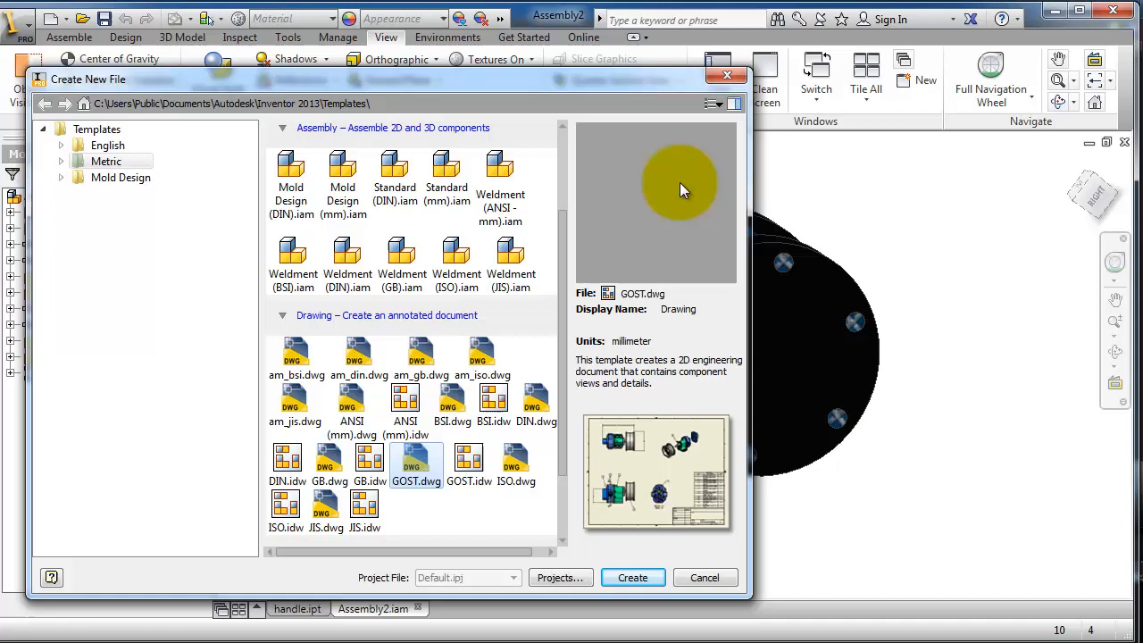
mouse_move(563, 370)
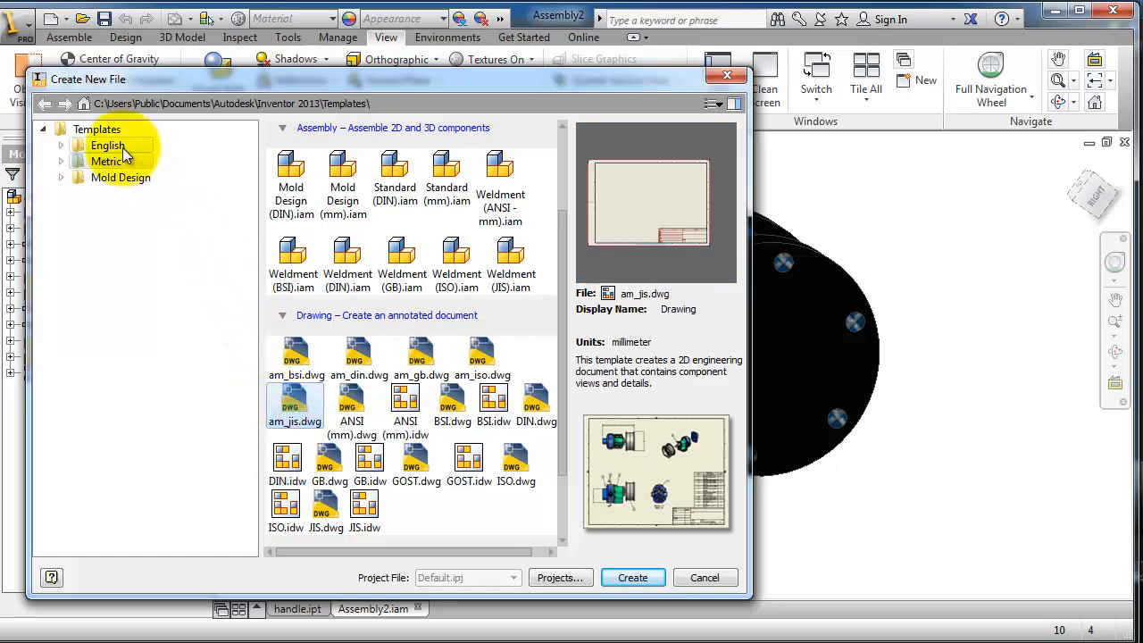
click(106, 162)
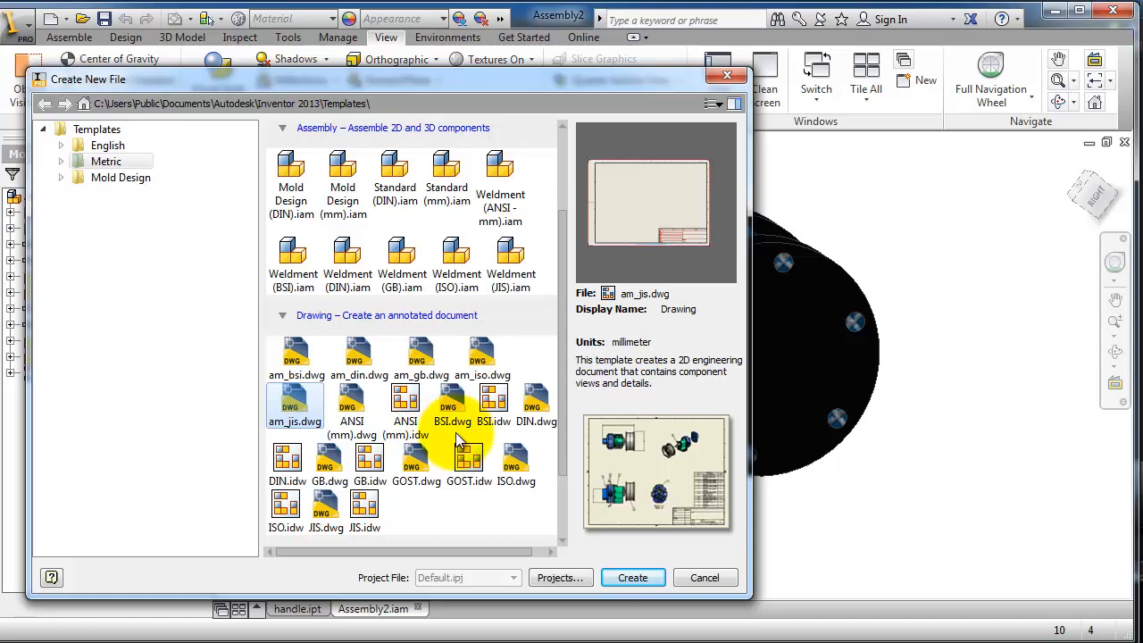
mouse_move(453, 445)
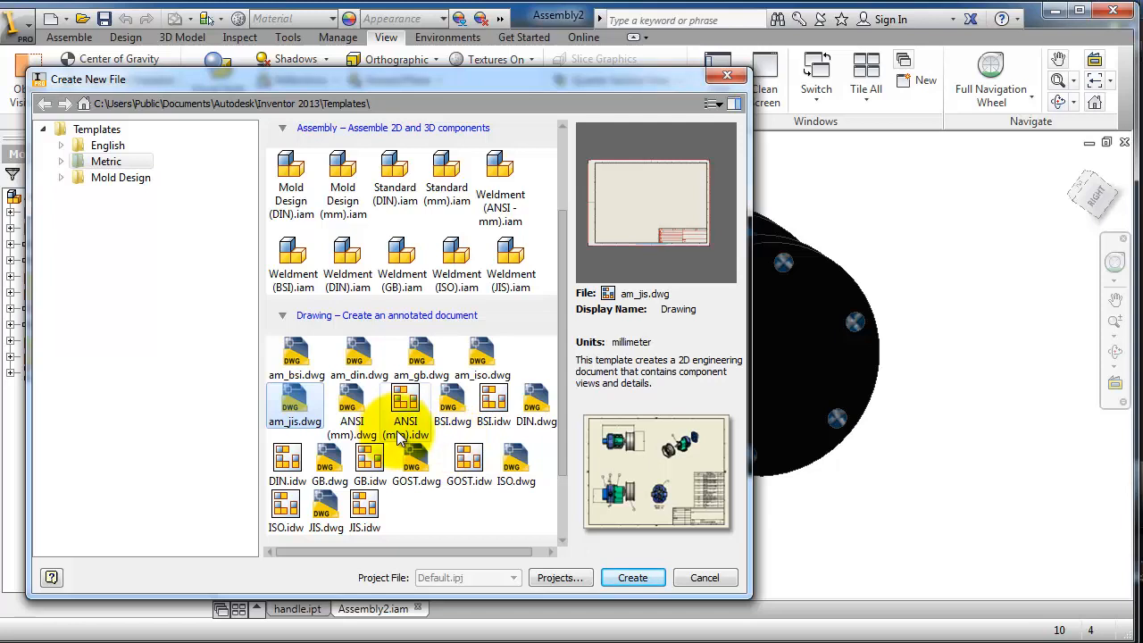
mouse_move(401, 406)
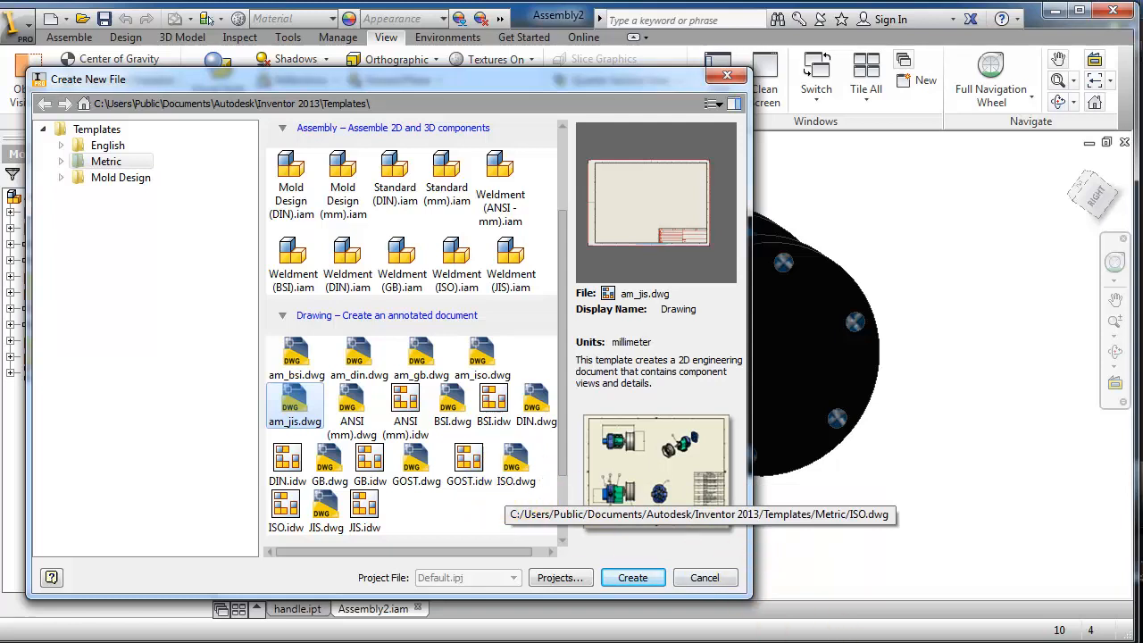
Create Drawing1 from the metric ANSI (mm).idw template.
click(357, 358)
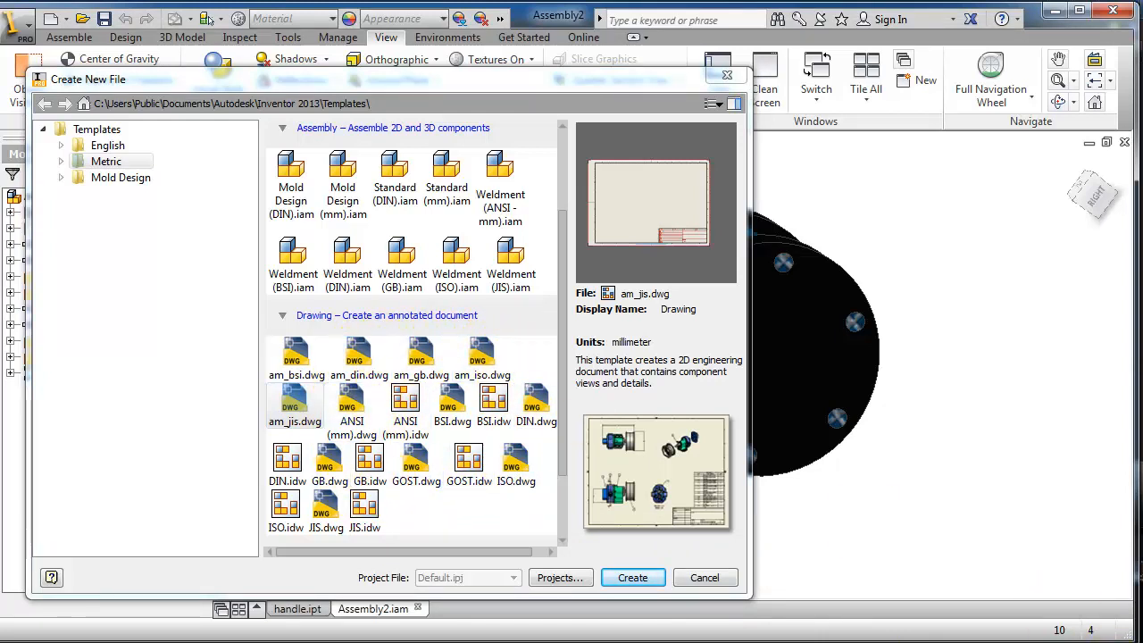
click(405, 401)
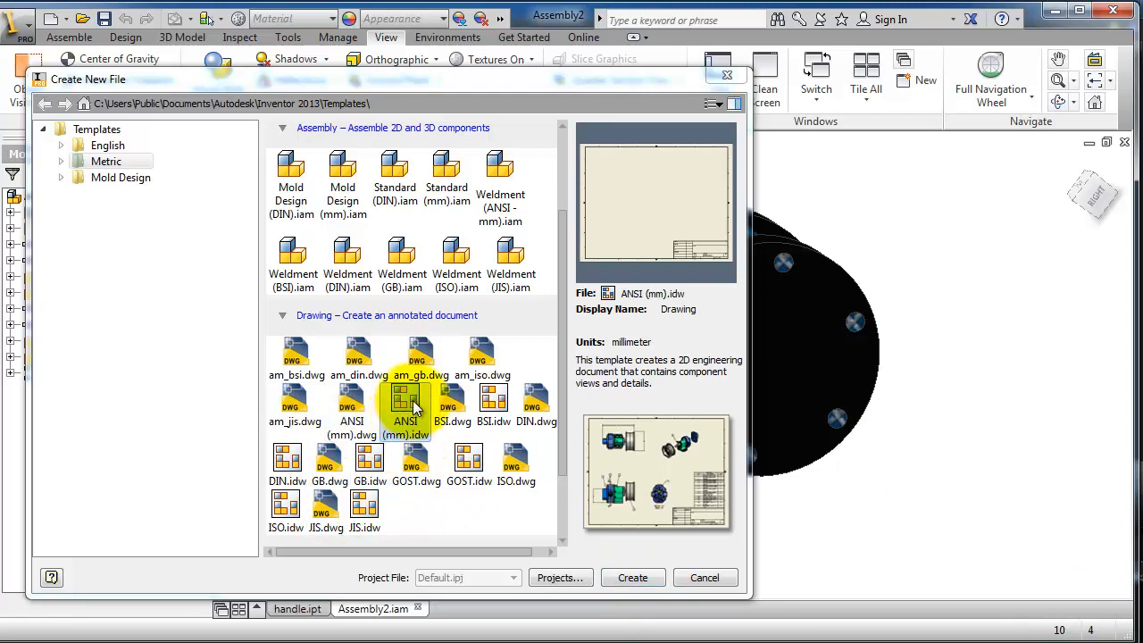
mouse_move(403, 406)
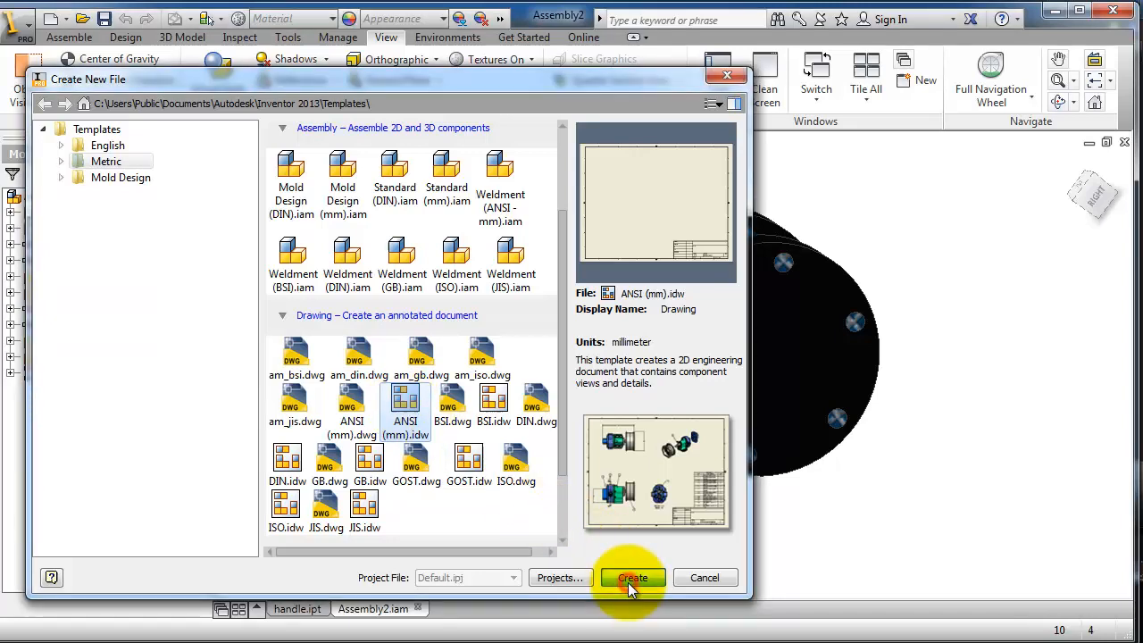
click(633, 578)
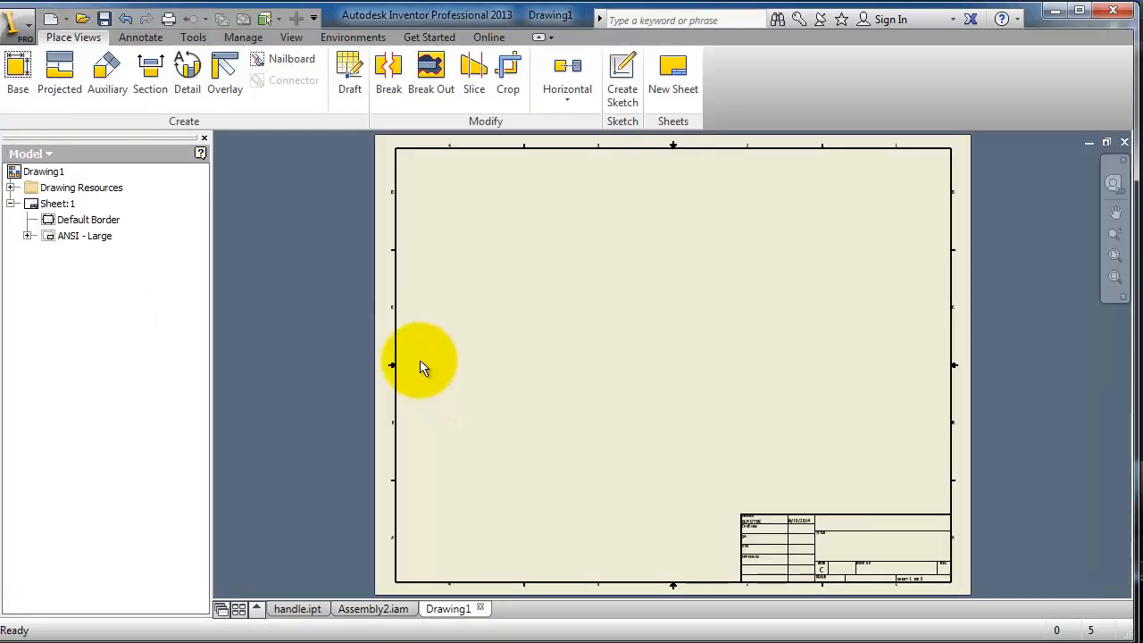
mouse_move(954, 426)
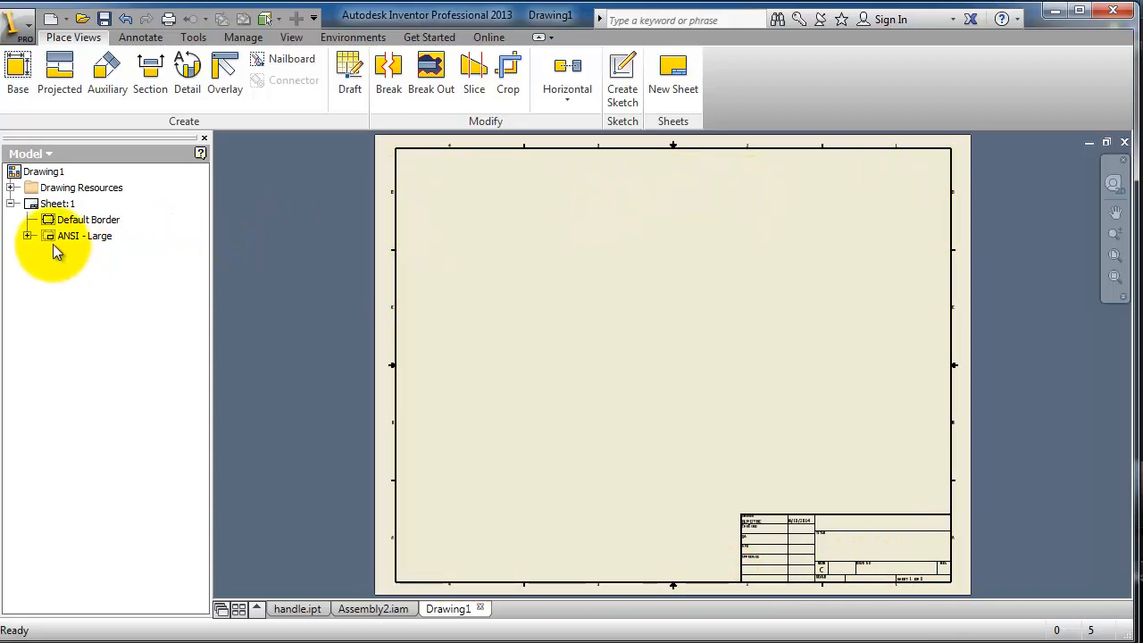
click(84, 235)
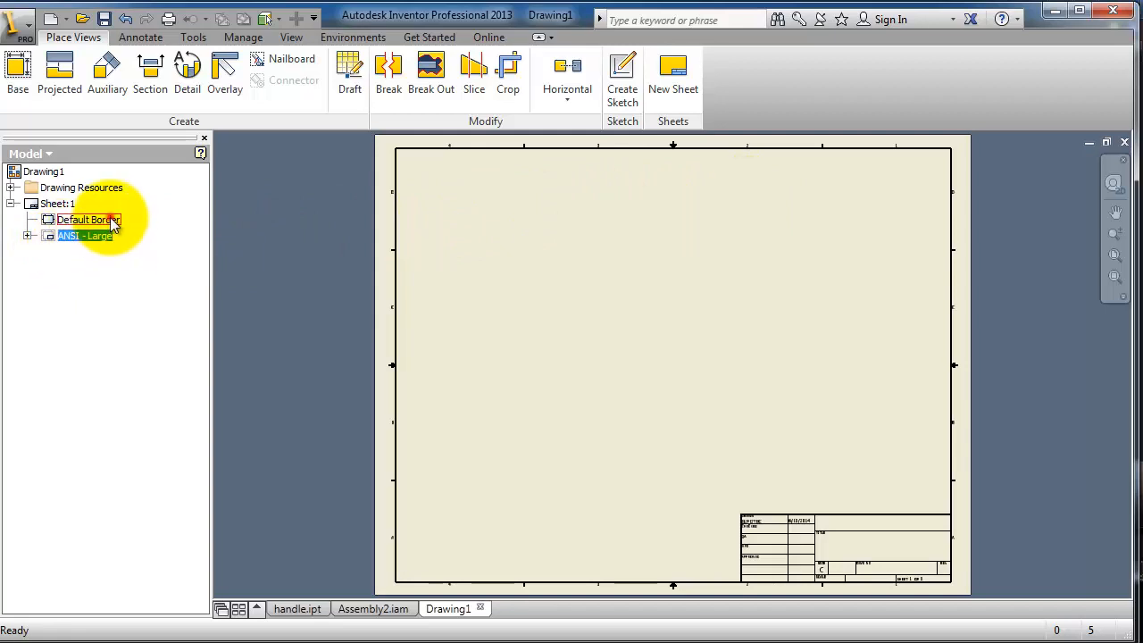
click(56, 203)
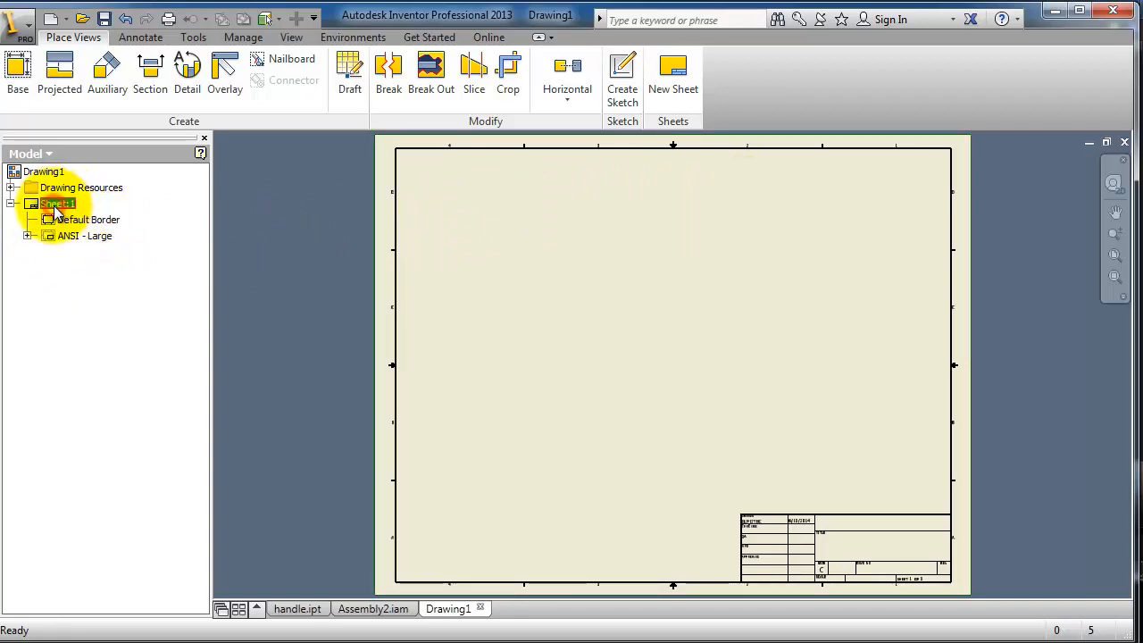